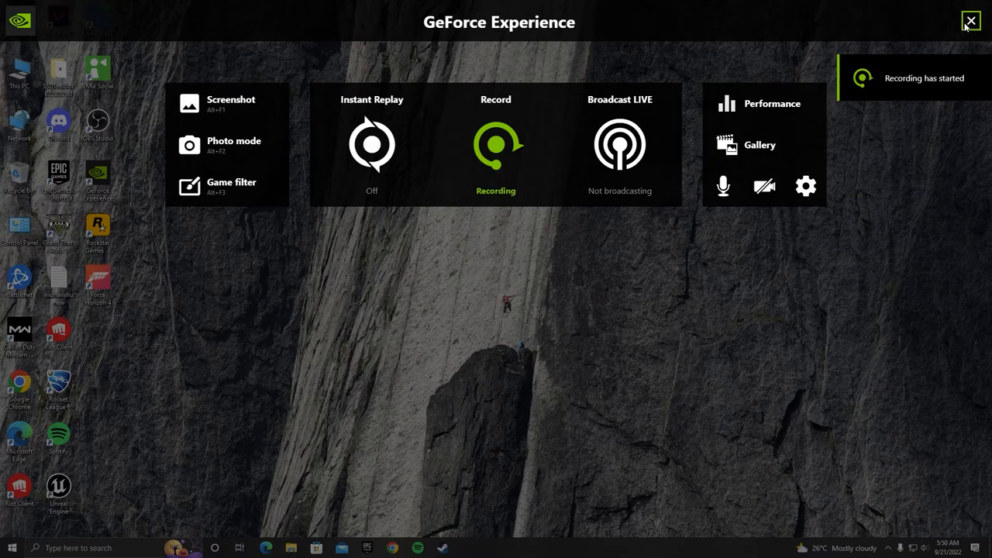
Right-click the desktop to reach NVIDIA Control Panel's resolution settings.
{"action": "right_click", "coordinate": [438, 140]}
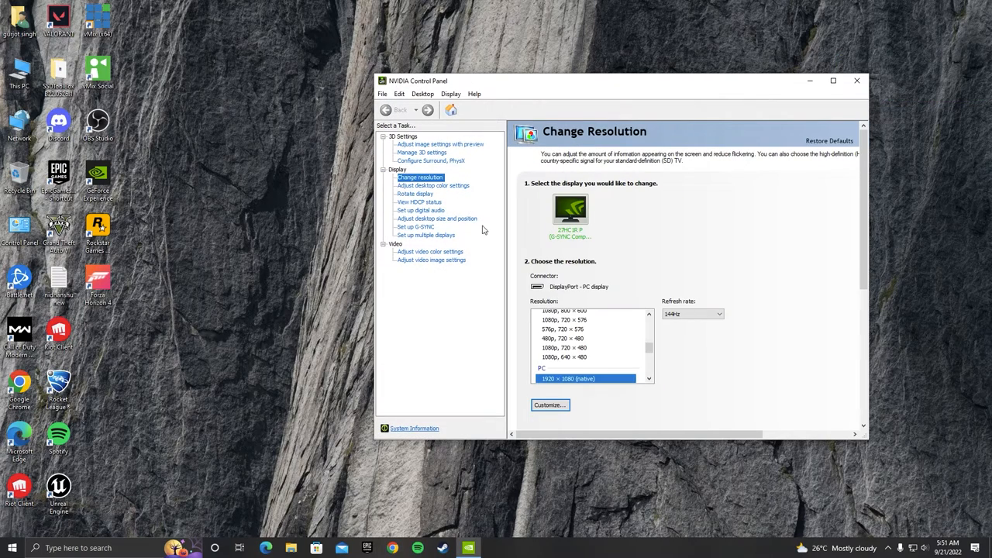
Start a custom resolution, accept the disclaimer and keep Progressive scan type.
{"action": "left_click", "coordinate": [549, 404]}
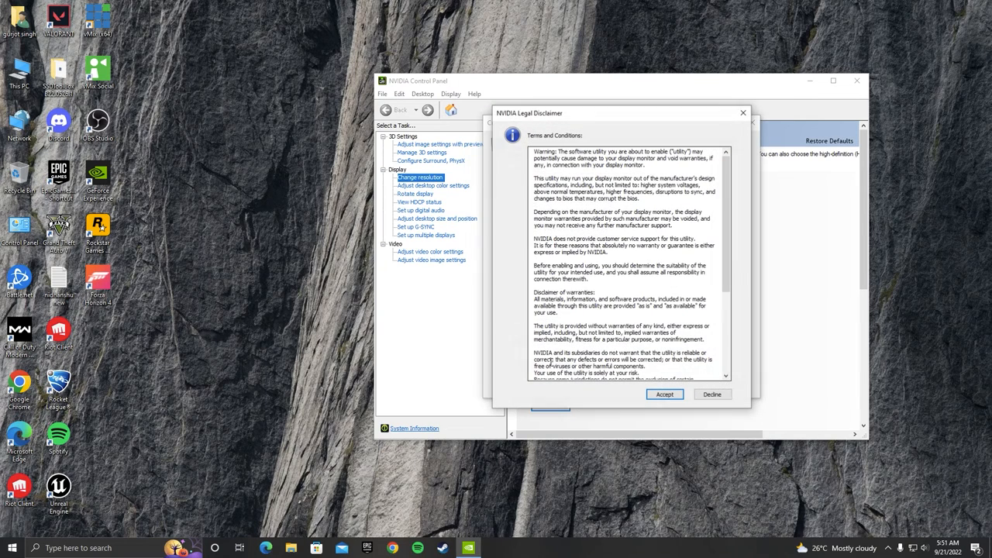
{"action": "left_click", "coordinate": [664, 394]}
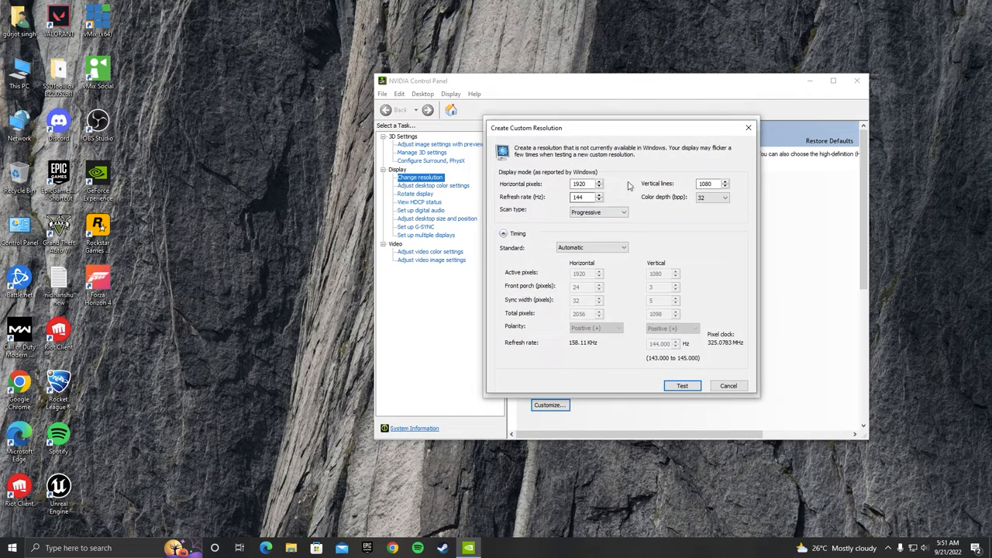
{"action": "left_click", "coordinate": [623, 212]}
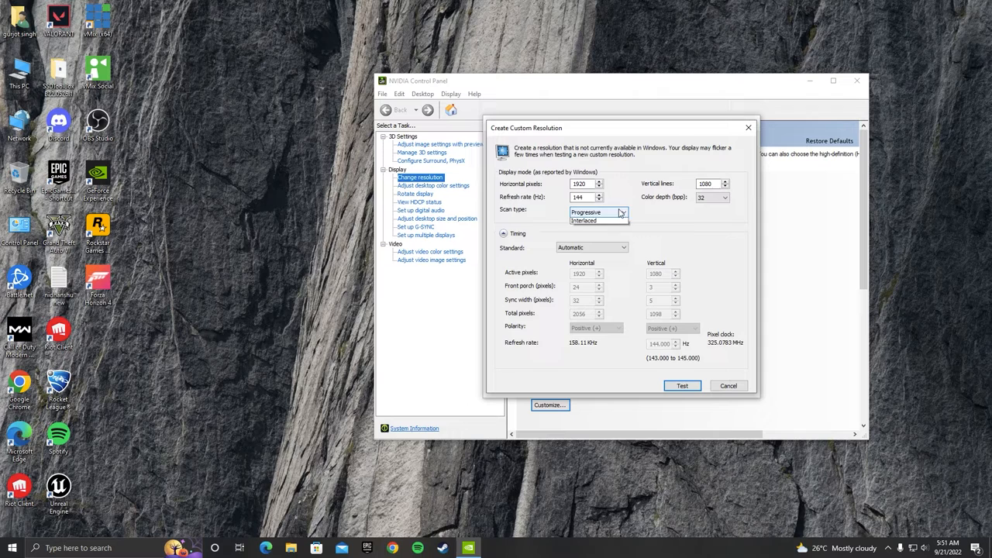
{"action": "left_click", "coordinate": [589, 211]}
{"action": "type", "text": "165"}
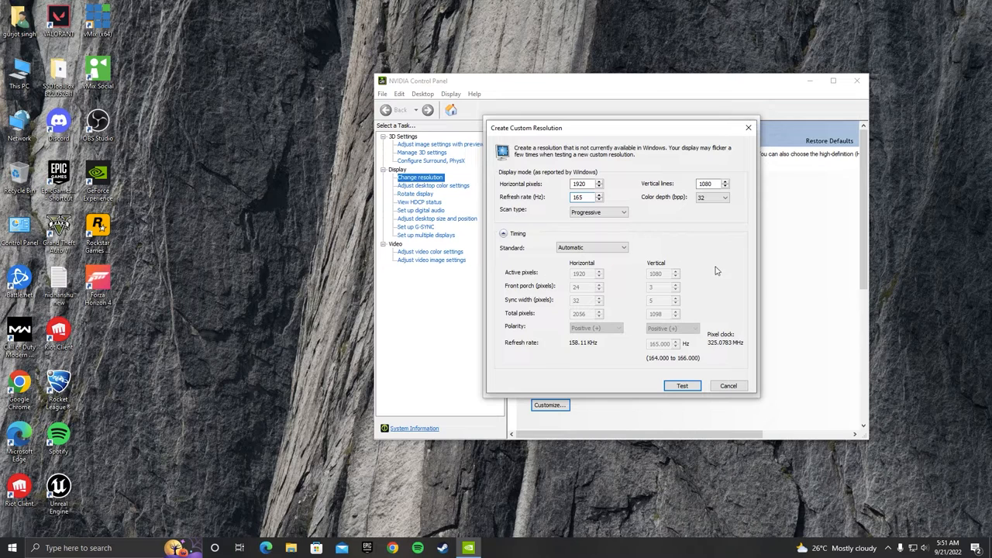
Test the 1920 × 1080 mode at 165 Hz and save it.
{"action": "left_click", "coordinate": [682, 385]}
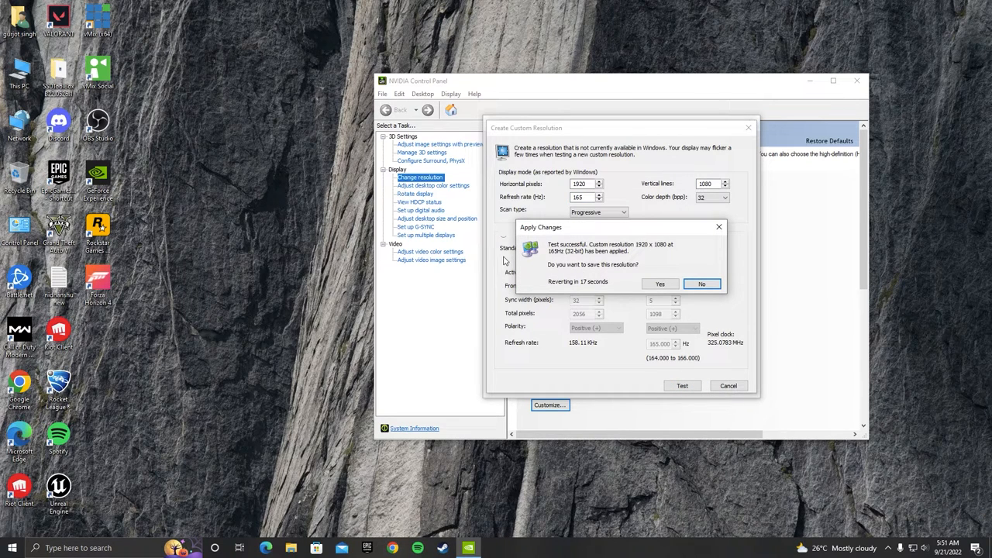
{"action": "left_click", "coordinate": [660, 284]}
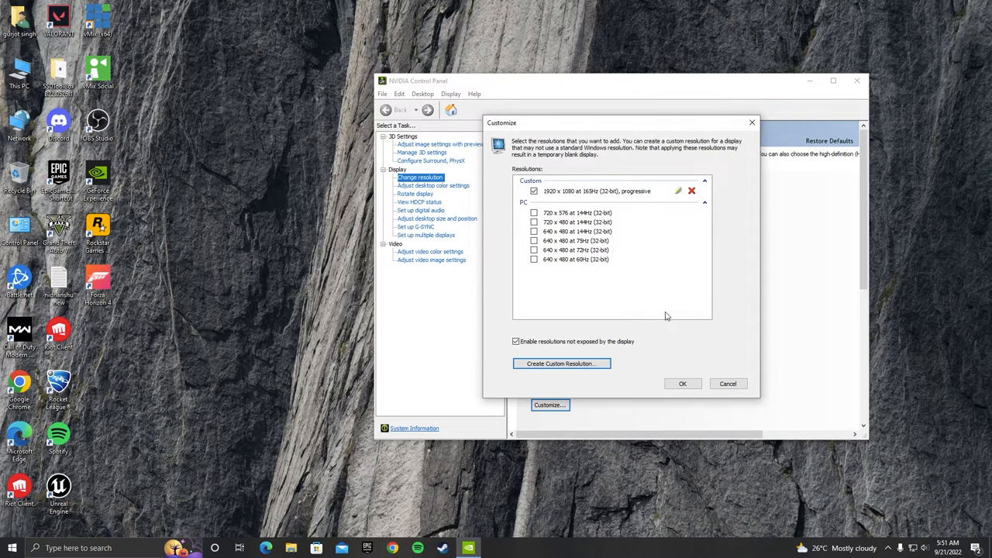
{"action": "mouse_move", "coordinate": [627, 258]}
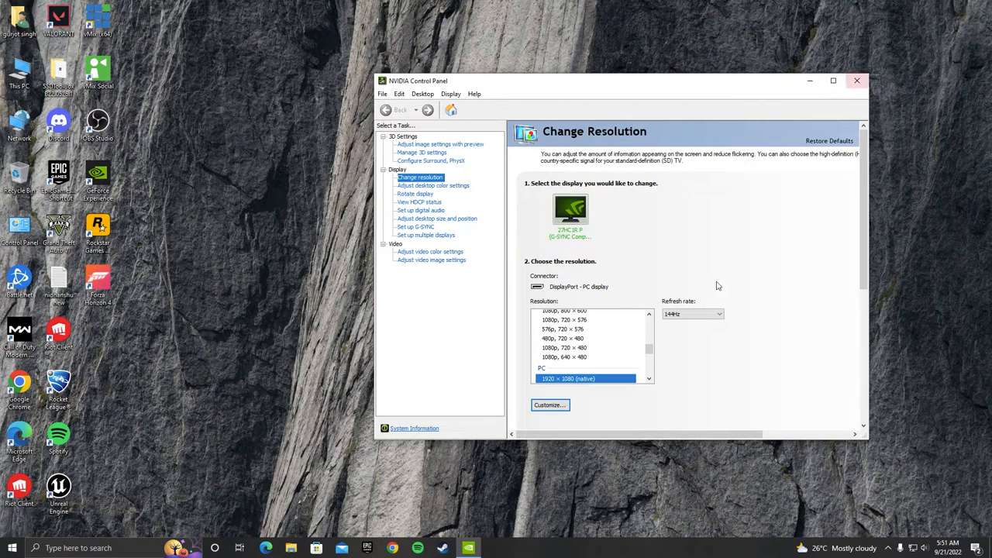
Apply Custom 1920 × 1080 at 165 Hz and close NVIDIA Control Panel.
{"action": "scroll", "scroll_direction": "up", "scroll_amount": 3}
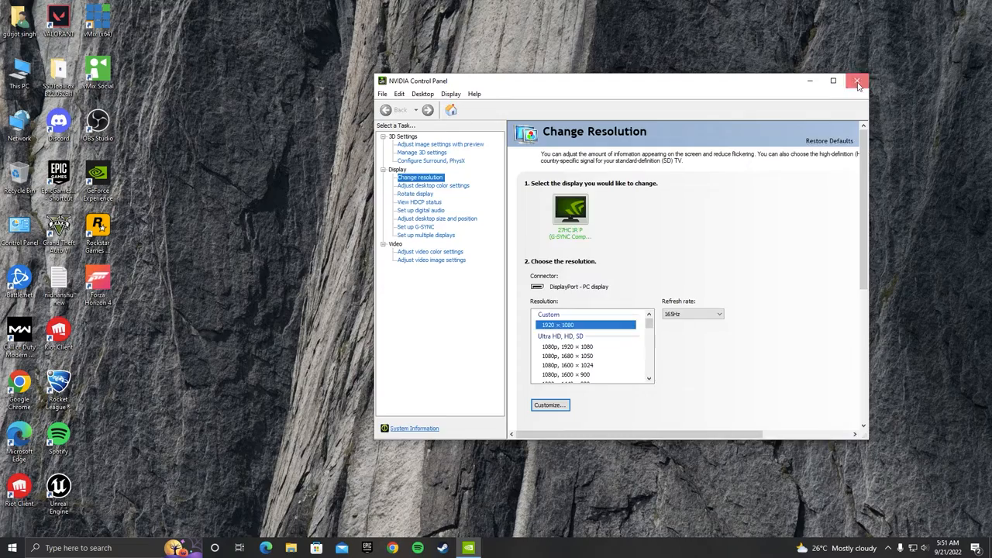
{"action": "left_click", "coordinate": [857, 81]}
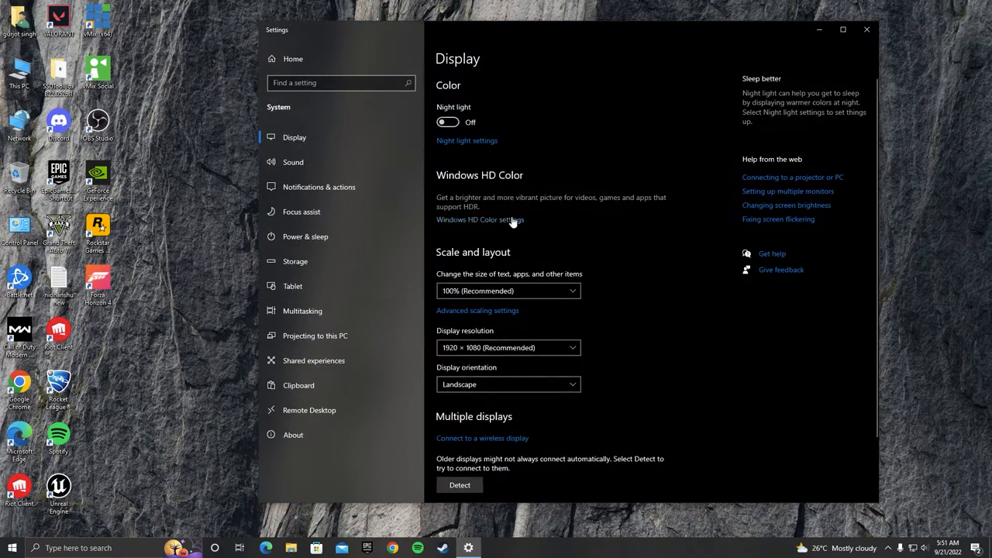
Check Advanced display settings and list refresh rates to verify 165 Hz.
{"action": "left_click", "coordinate": [477, 310]}
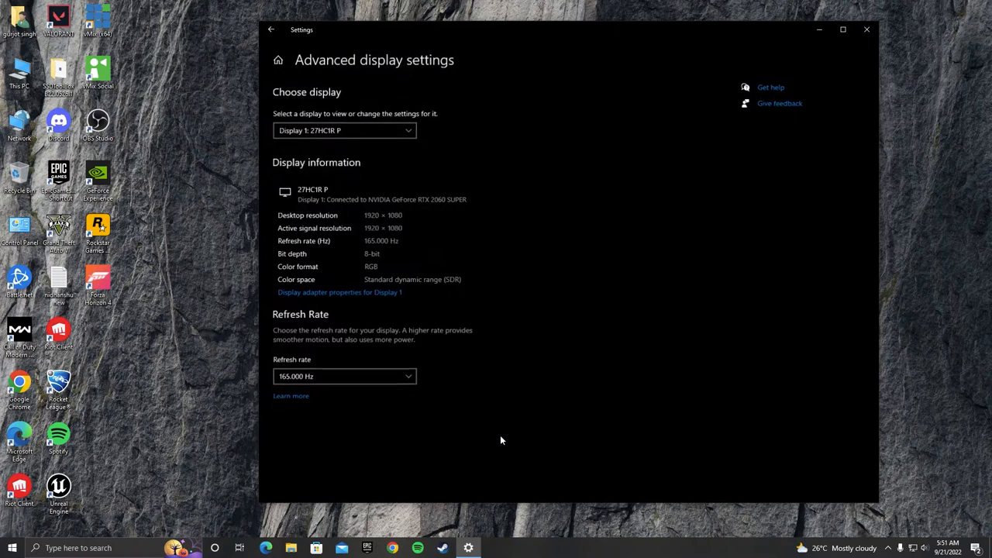
{"action": "left_click", "coordinate": [344, 376]}
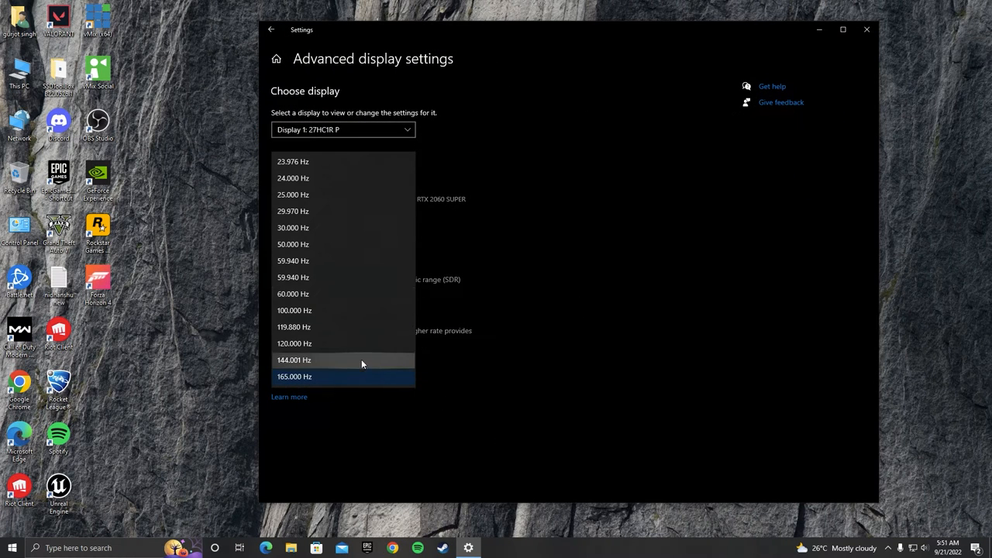
{"action": "mouse_move", "coordinate": [341, 276]}
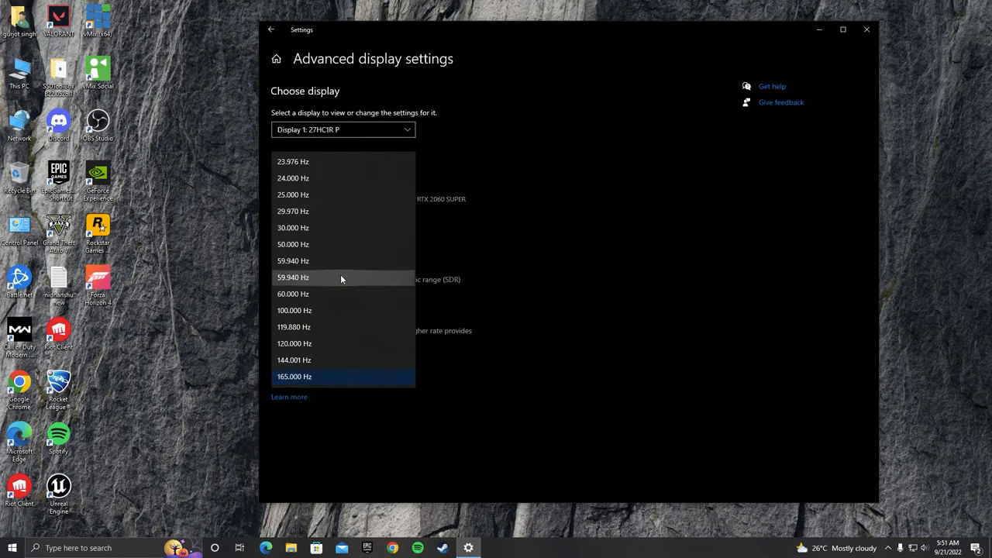